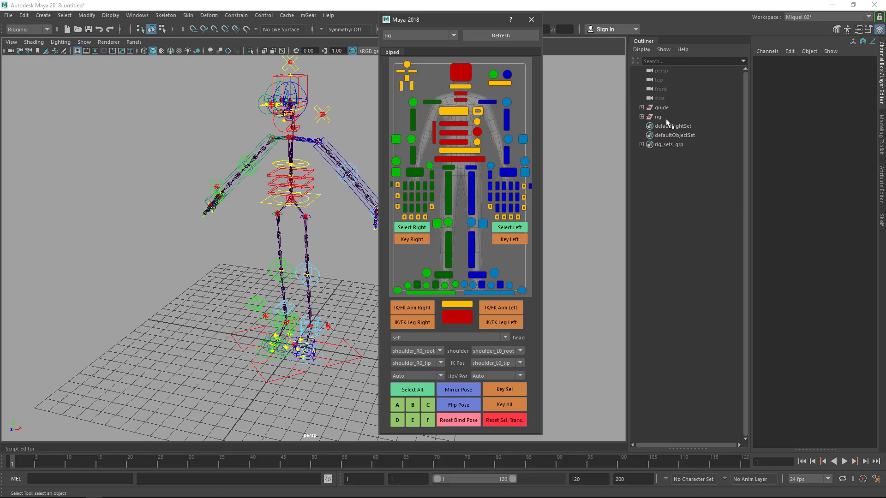
# Select the guide and move biped from Rig Tabs to Available Tabs in its synoptic settings.
pyautogui.click(658, 116)
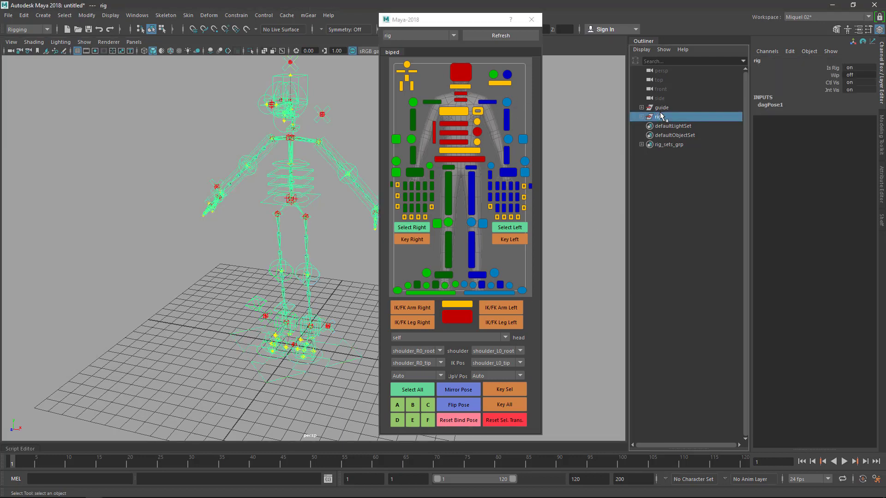
pyautogui.click(661, 107)
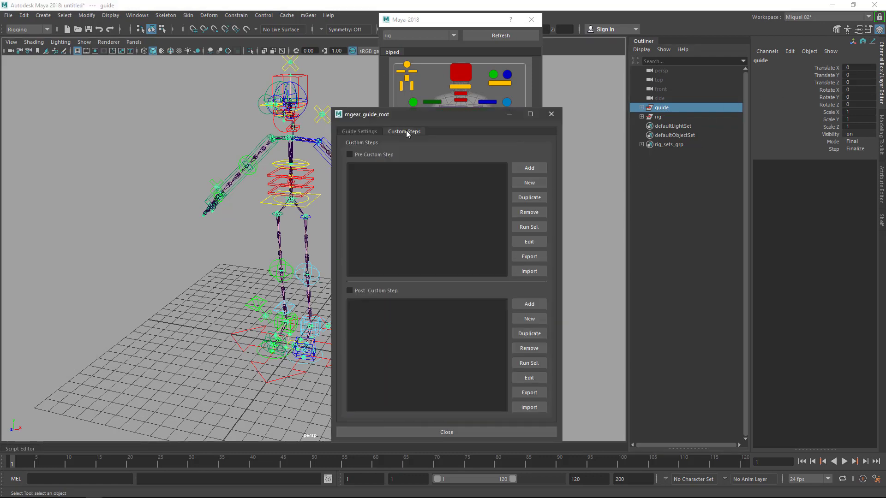
pyautogui.click(359, 131)
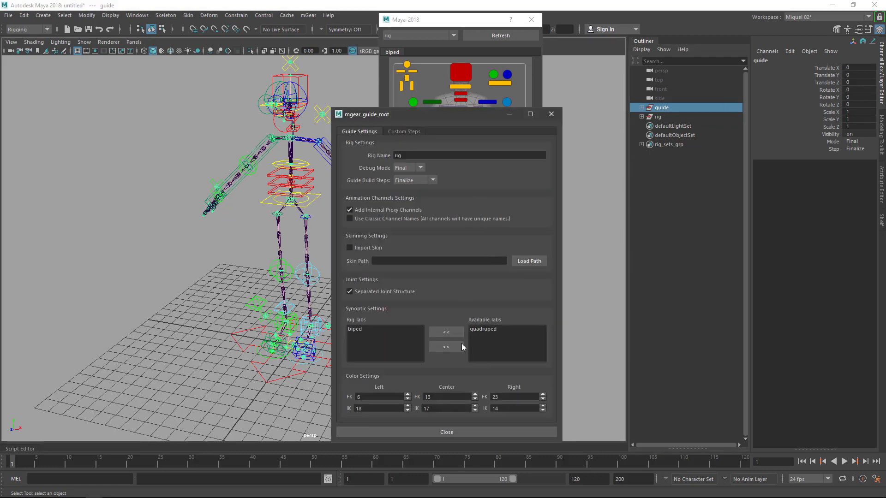
pyautogui.click(355, 328)
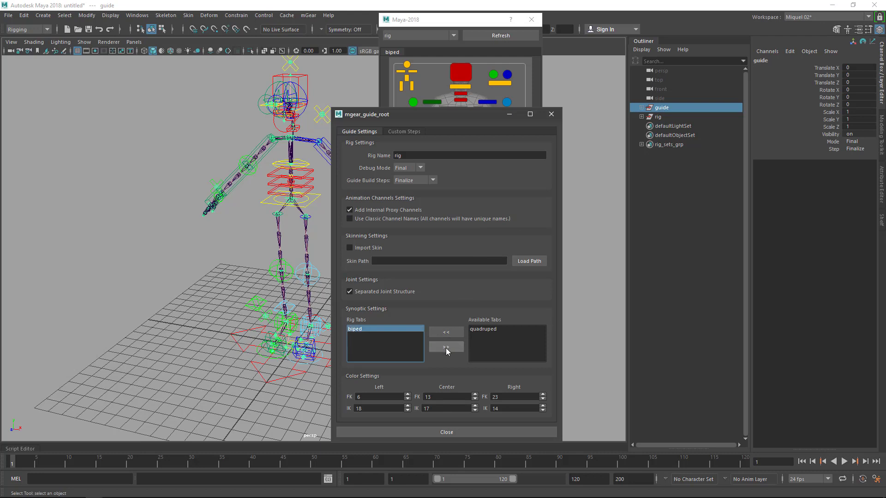
pyautogui.click(446, 346)
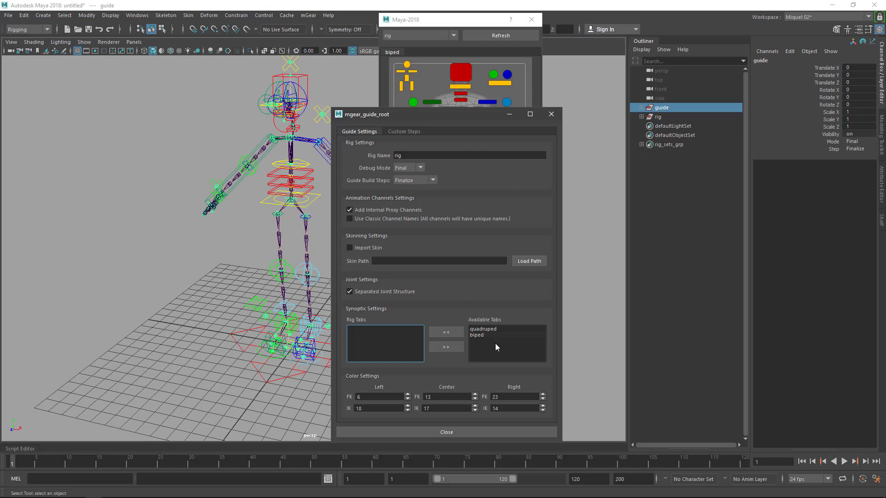
pyautogui.moveTo(504, 333)
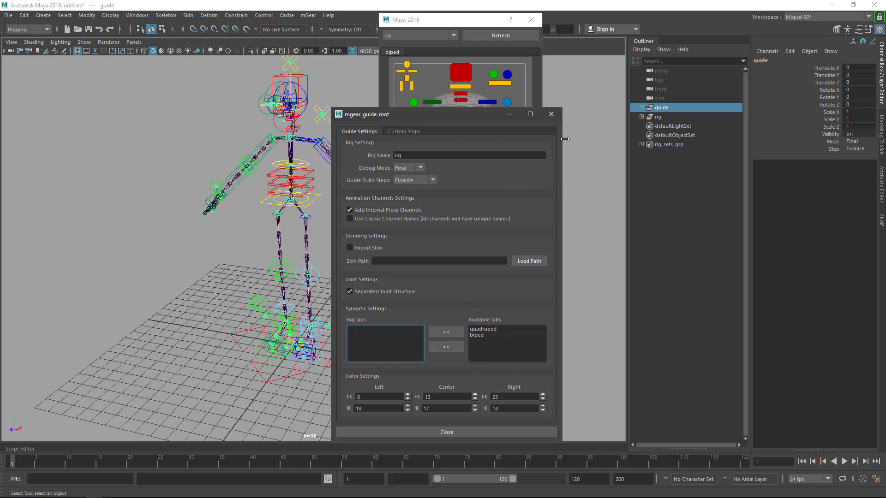
# Quit Maya discarding unsaved changes and bring up the context menu of the mGear environment .cmd file.
pyautogui.click(445, 431)
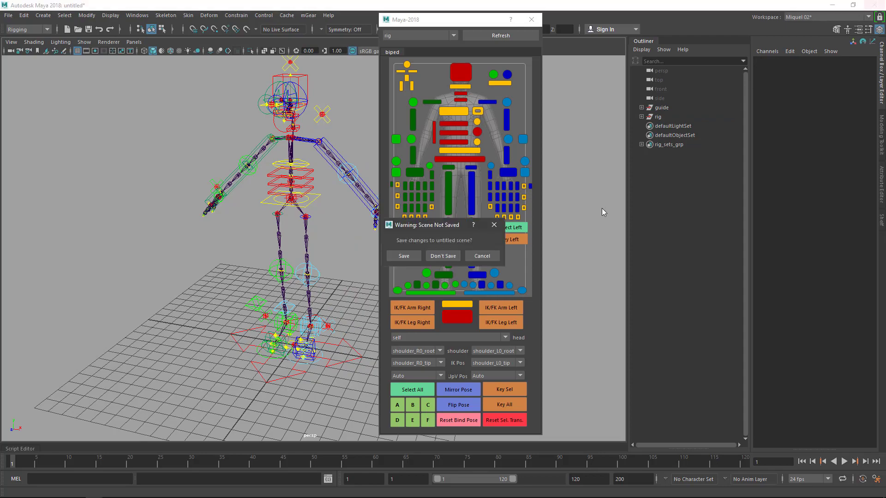
pyautogui.click(443, 255)
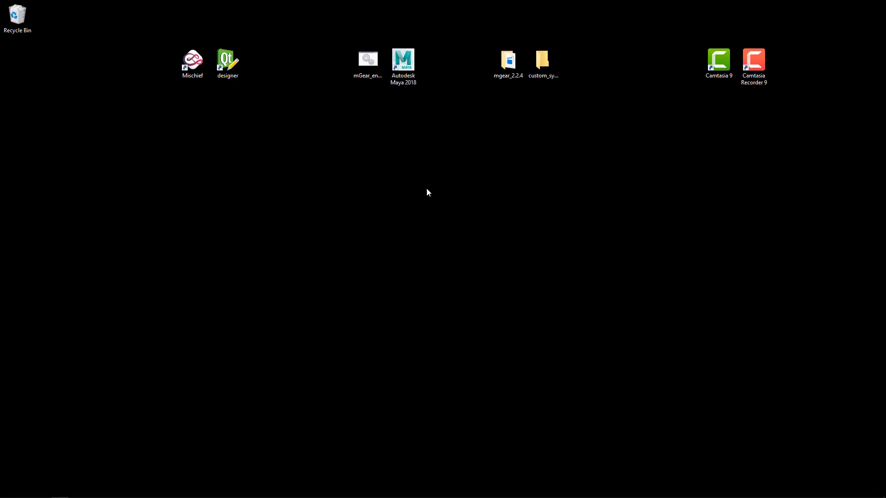
pyautogui.moveTo(280, 236)
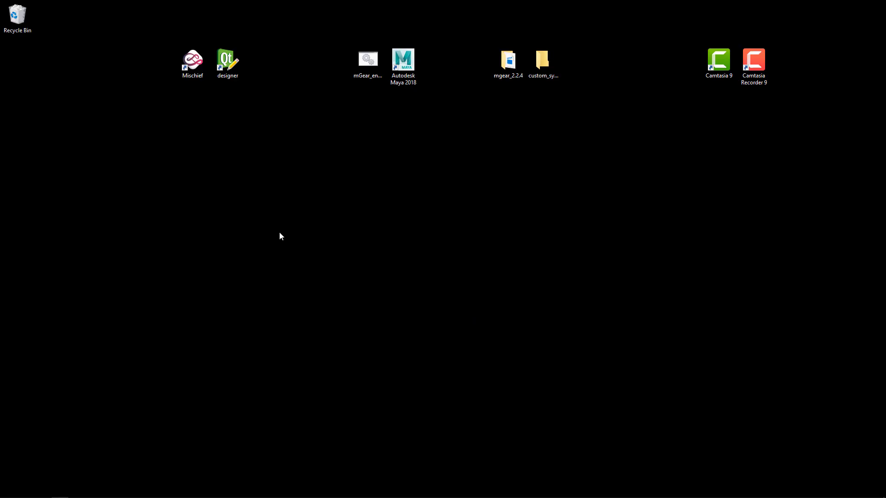
pyautogui.moveTo(436, 249)
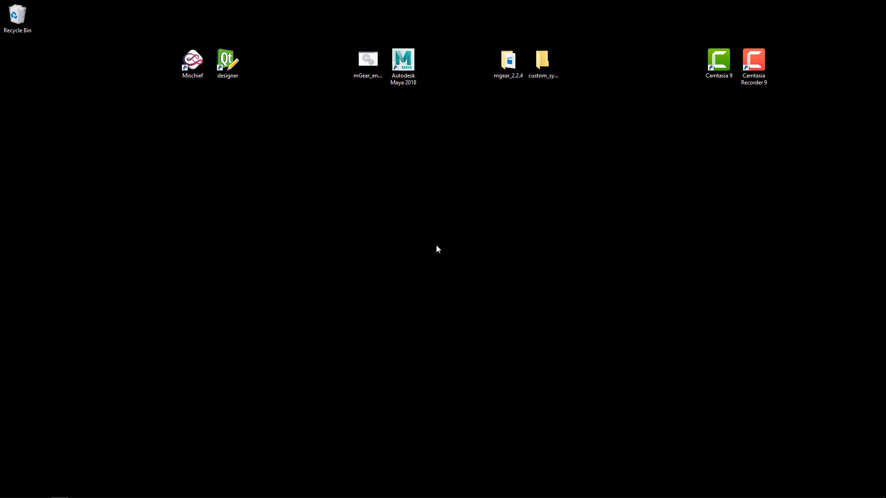
pyautogui.rightClick(367, 59)
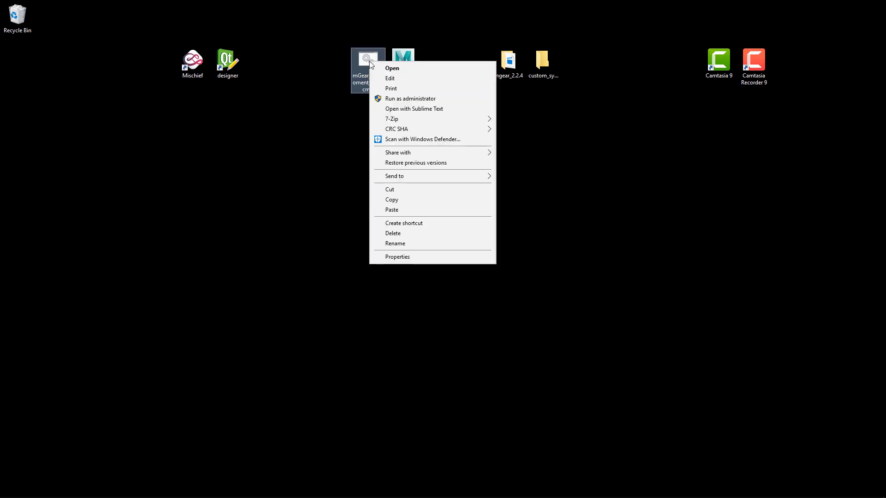
# Open the environment script in Sublime Text and uncomment the MGEAR_SYNOPTIC_PATH line.
pyautogui.click(414, 109)
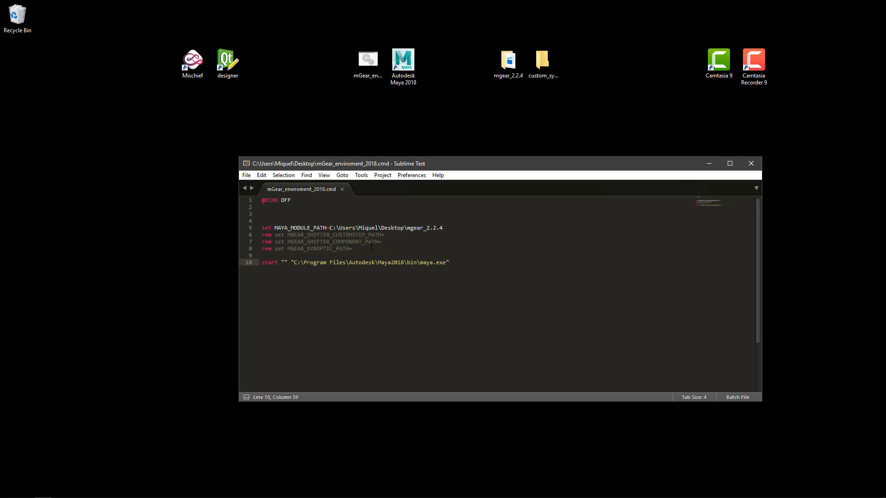
pyautogui.click(351, 248)
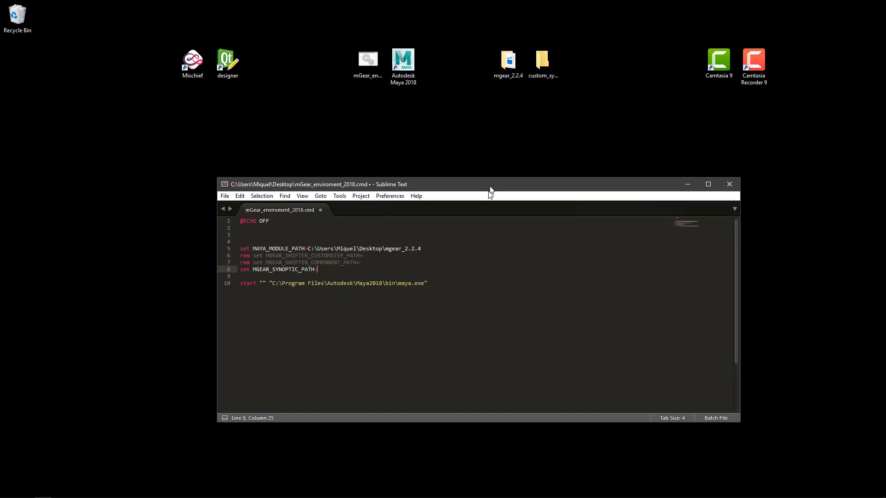
# Open the mgear_2.2.4 folder and the empty custom_synoptic folder in two Explorer windows.
pyautogui.doubleClick(508, 59)
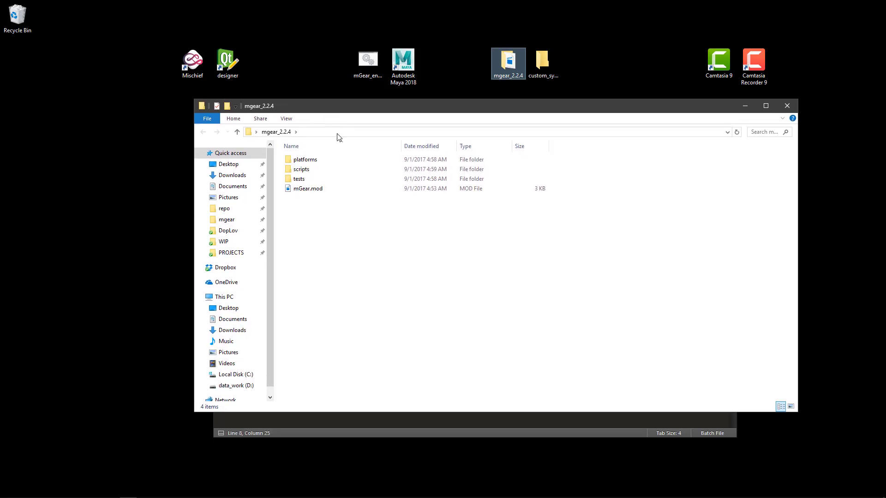
pyautogui.moveTo(337, 140)
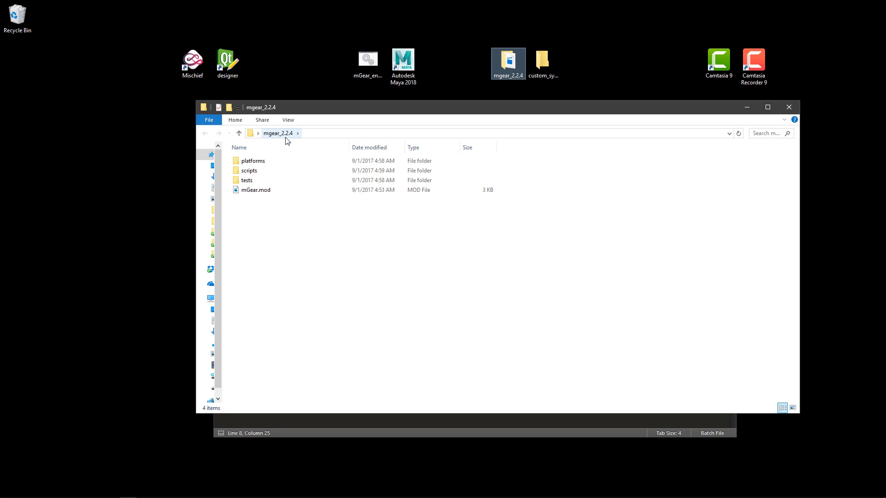
pyautogui.click(542, 64)
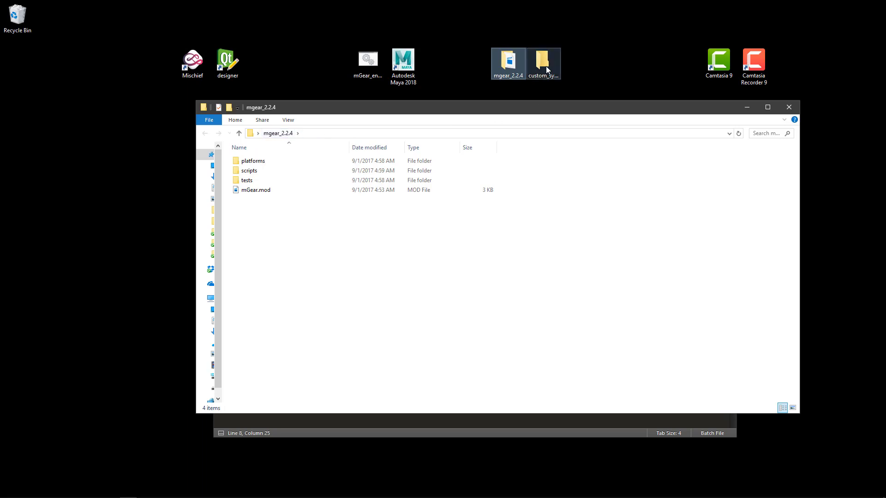
pyautogui.doubleClick(542, 61)
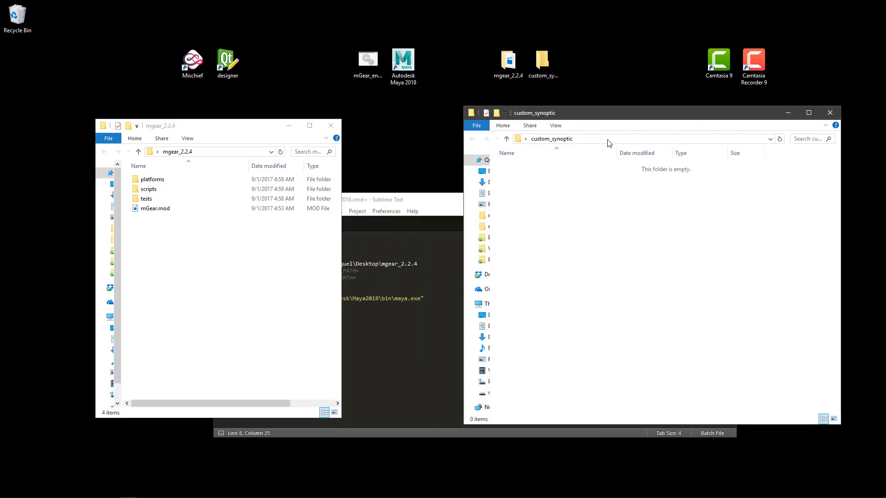
# Set MGEAR_SYNOPTIC_PATH to C:\Users\Miquel\Desktop\custom_synoptic.
pyautogui.click(564, 139)
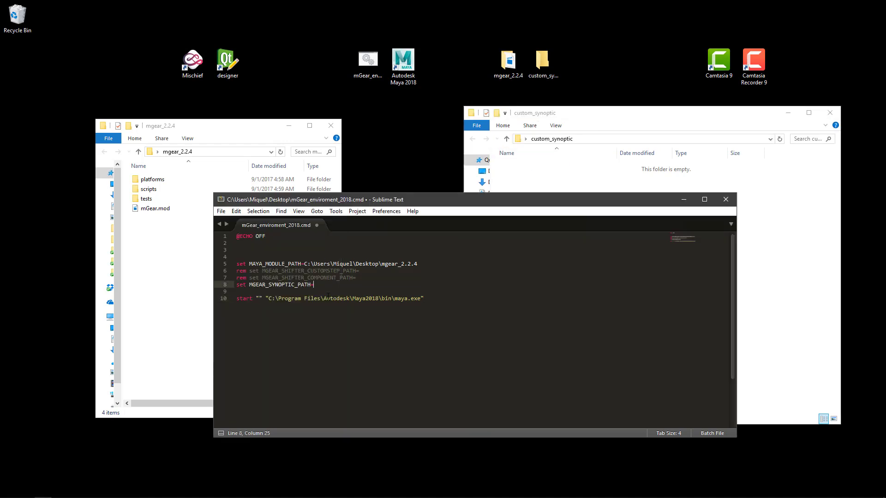
pyautogui.write('C:\\Users\\Miquel\\Desktop\\custom_synoptic')
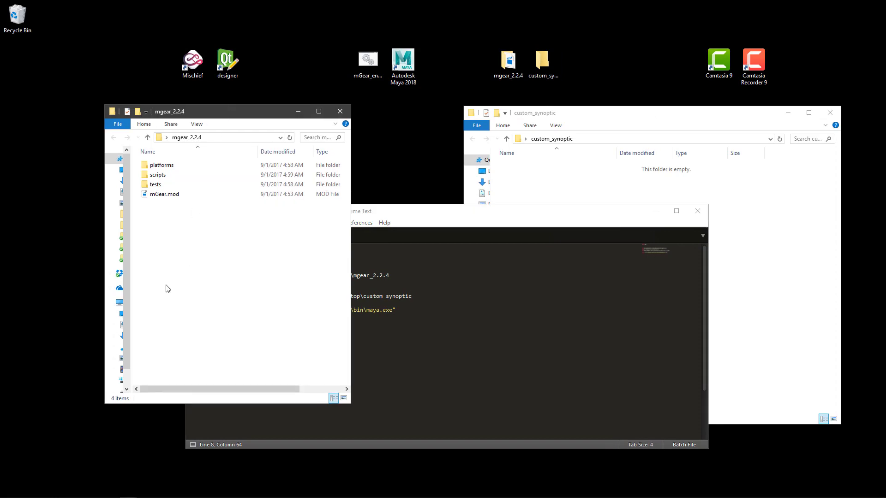
# Copy the biped folder from scripts/mgear/maya/synoptic/tabs into custom_synoptic as biped_sample.
pyautogui.click(158, 174)
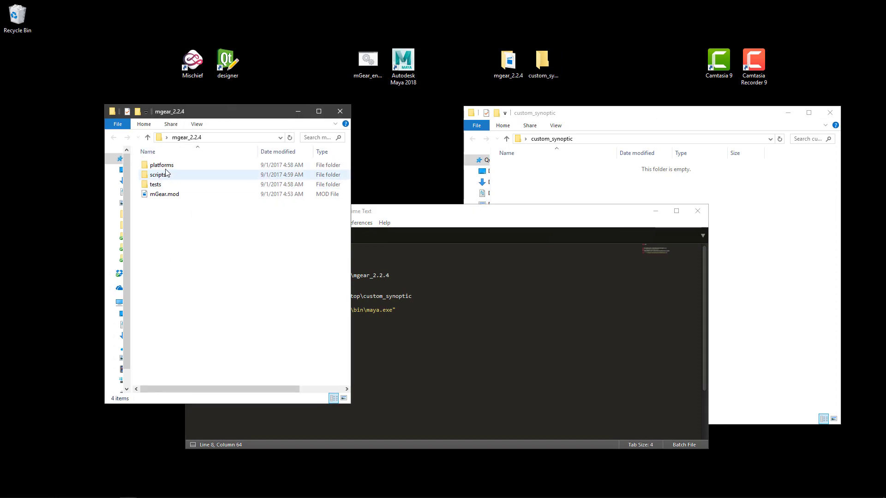
pyautogui.doubleClick(157, 174)
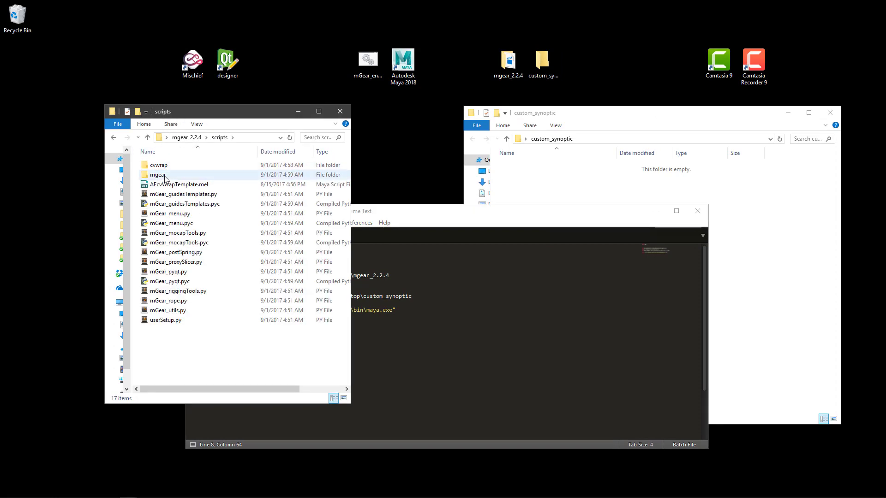
pyautogui.doubleClick(158, 174)
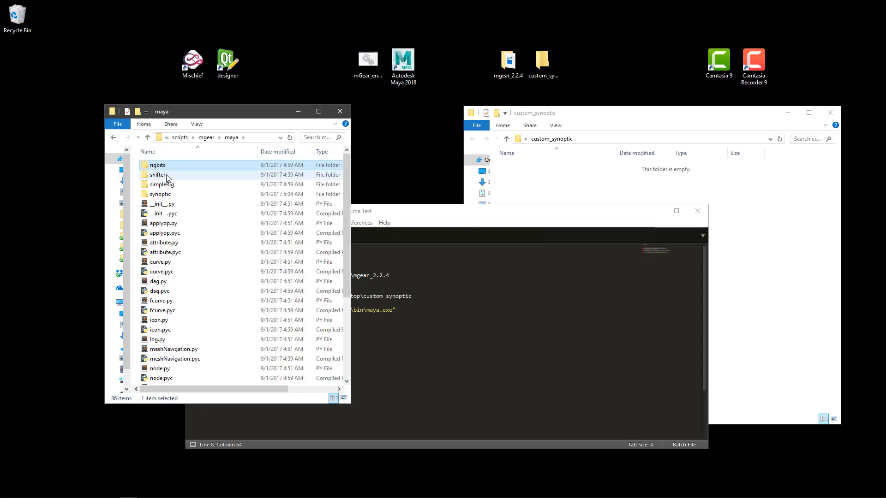
pyautogui.click(158, 174)
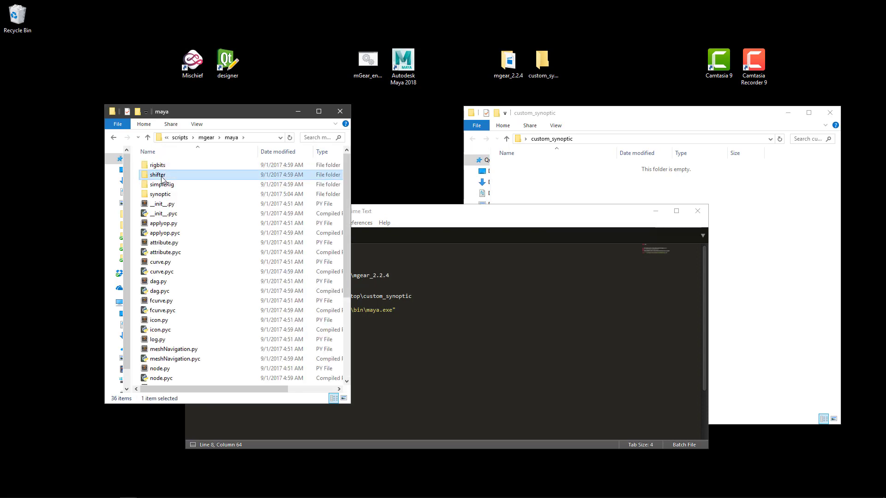
pyautogui.doubleClick(157, 175)
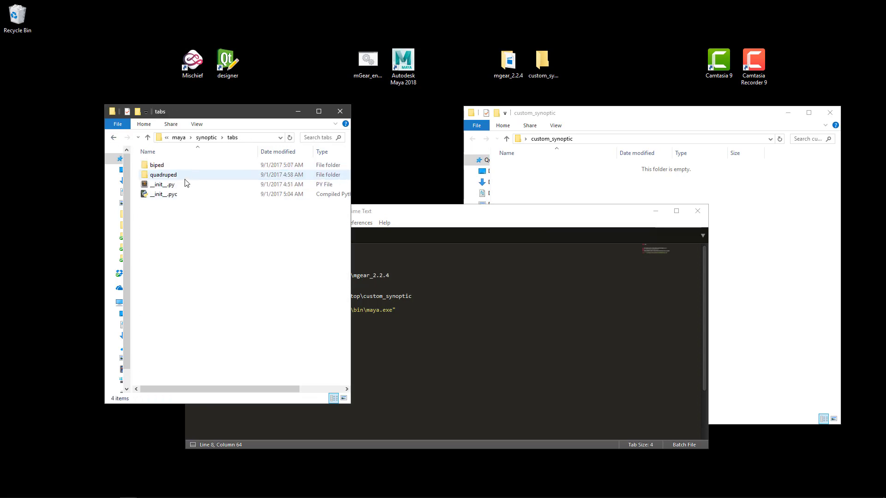
pyautogui.click(156, 165)
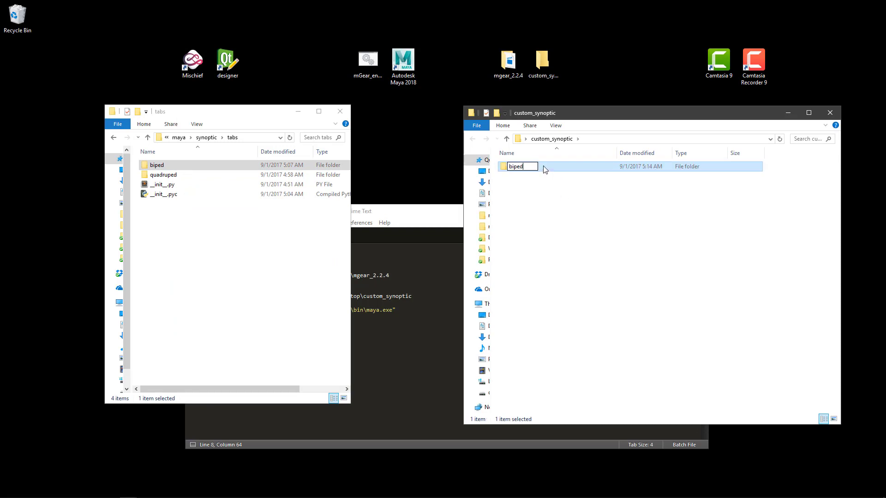
pyautogui.write('_sample')
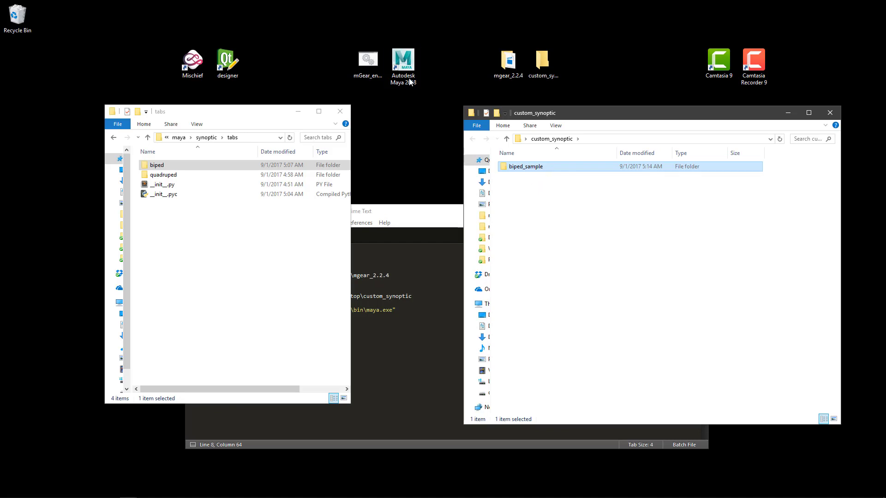
# Launch Maya through the mGear_env batch file and close the custom_synoptic Explorer window.
pyautogui.click(367, 59)
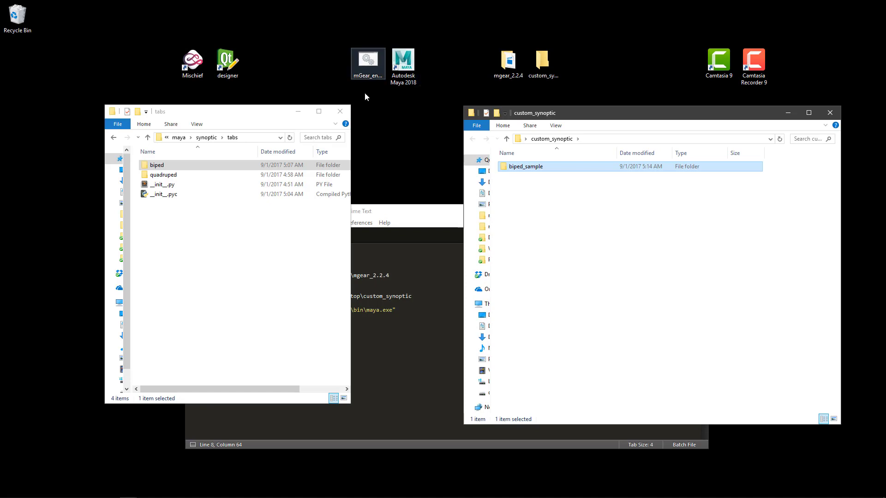
pyautogui.click(403, 61)
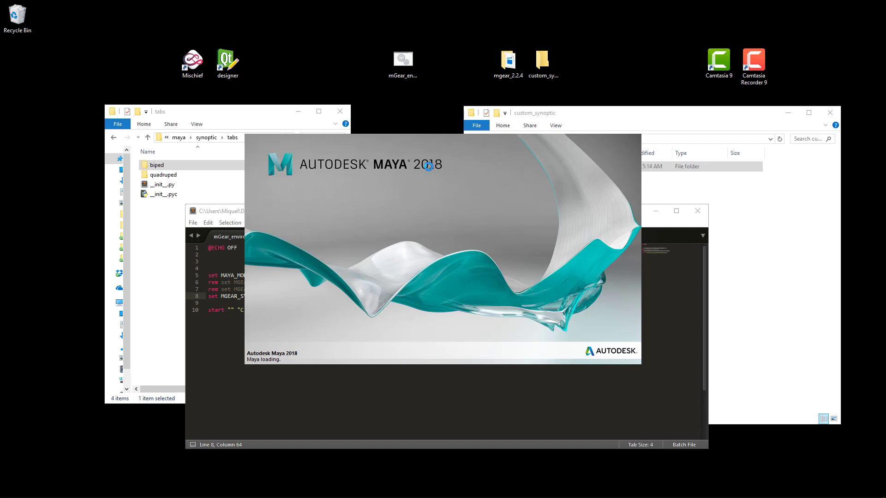
pyautogui.moveTo(695, 125)
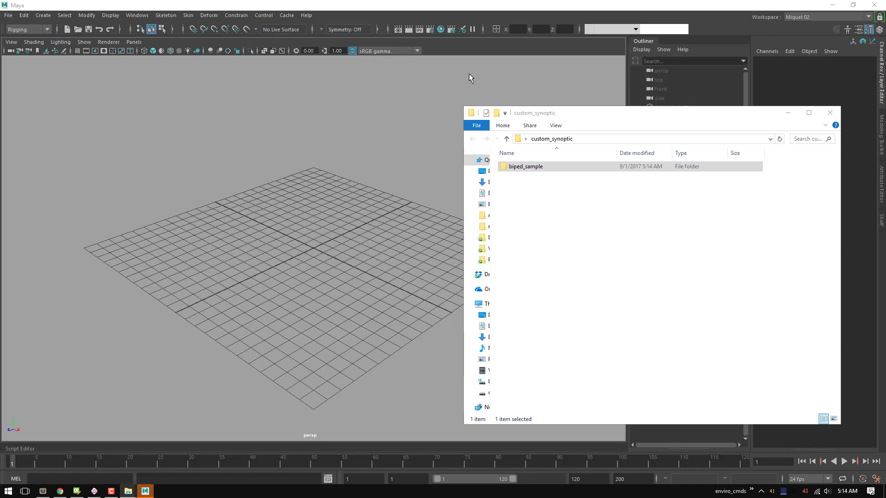
pyautogui.moveTo(664, 114)
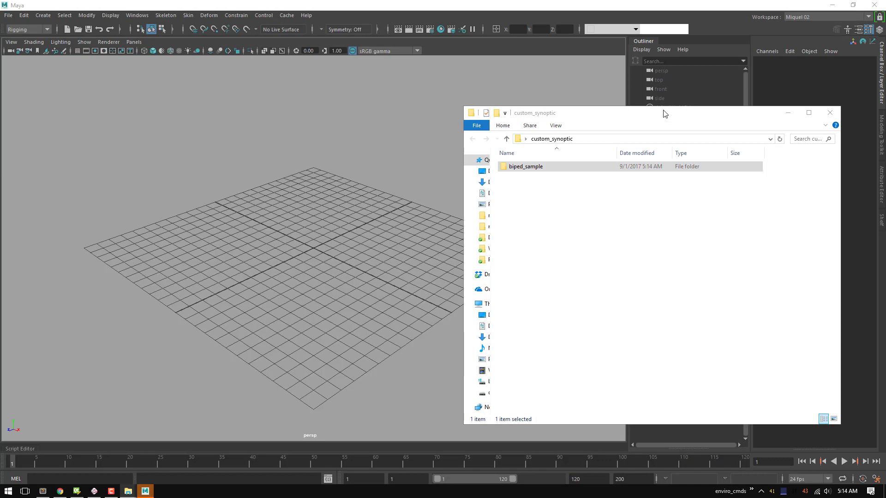
pyautogui.click(829, 113)
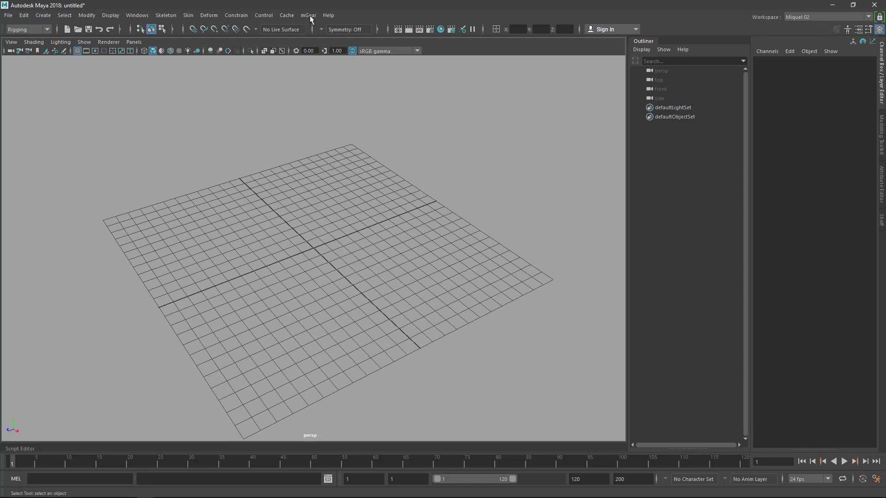
# Import the biped guide template from mGear > Shifter and show its guide settings.
pyautogui.click(308, 16)
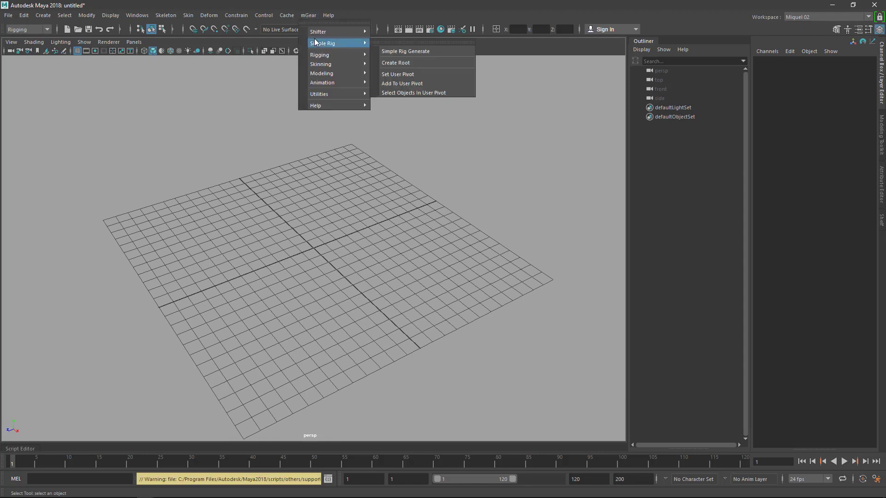
pyautogui.moveTo(317, 31)
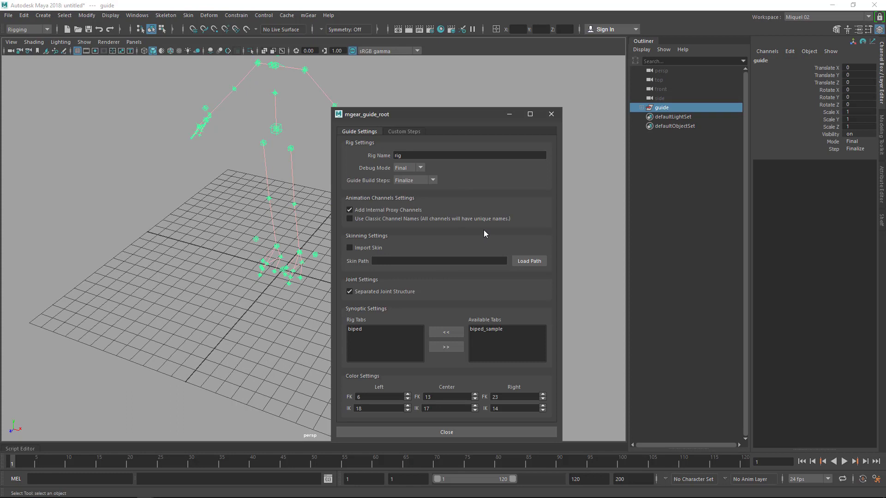
# Replace biped with biped_sample in the guide's synoptic rig tabs and close the settings.
pyautogui.click(354, 329)
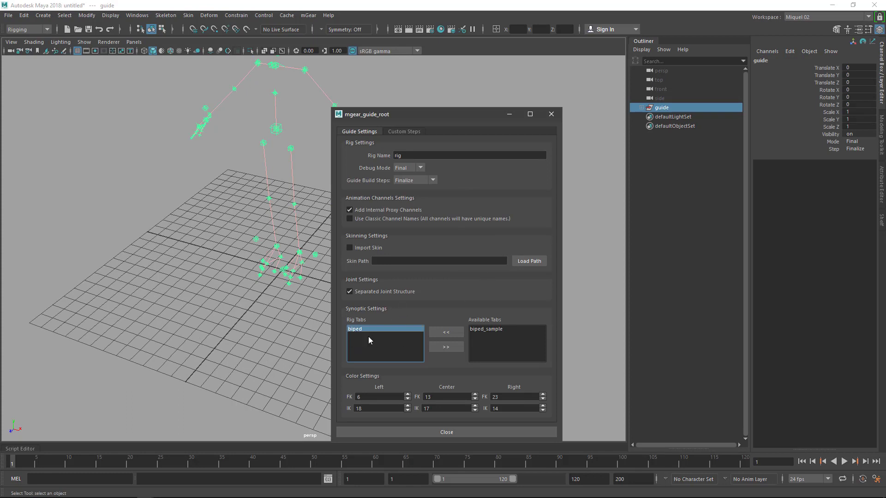
pyautogui.moveTo(417, 355)
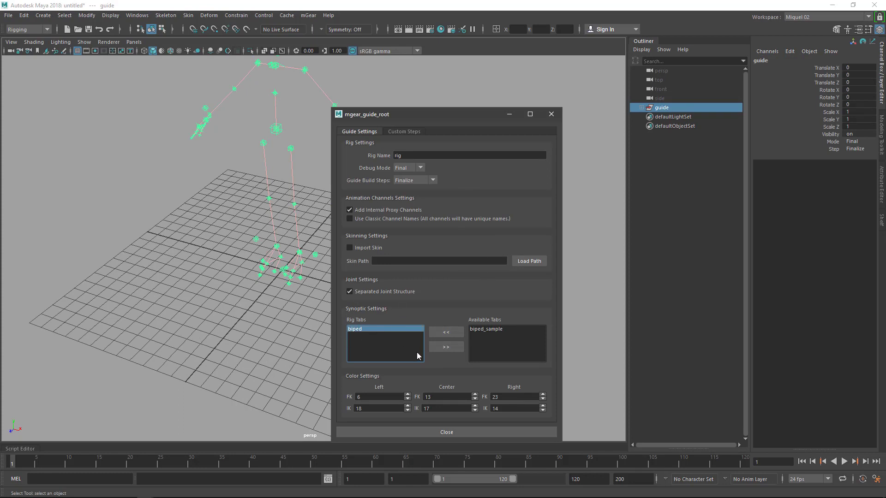
pyautogui.click(446, 346)
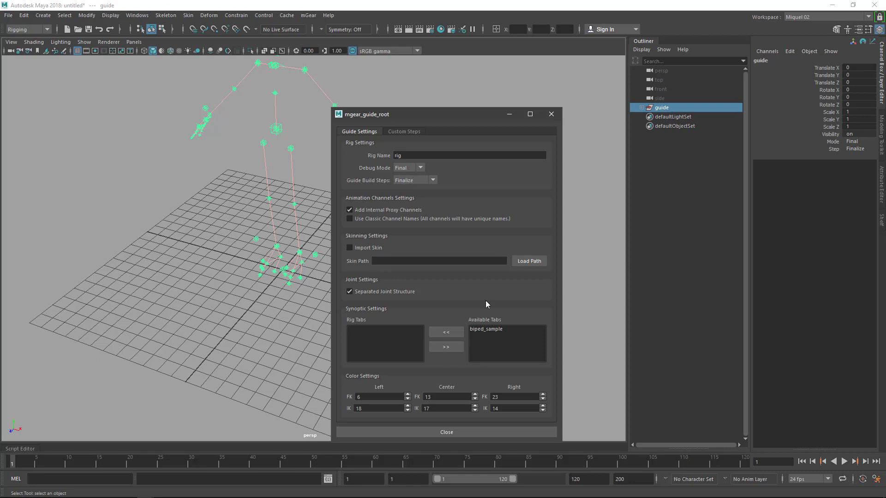
pyautogui.moveTo(466, 313)
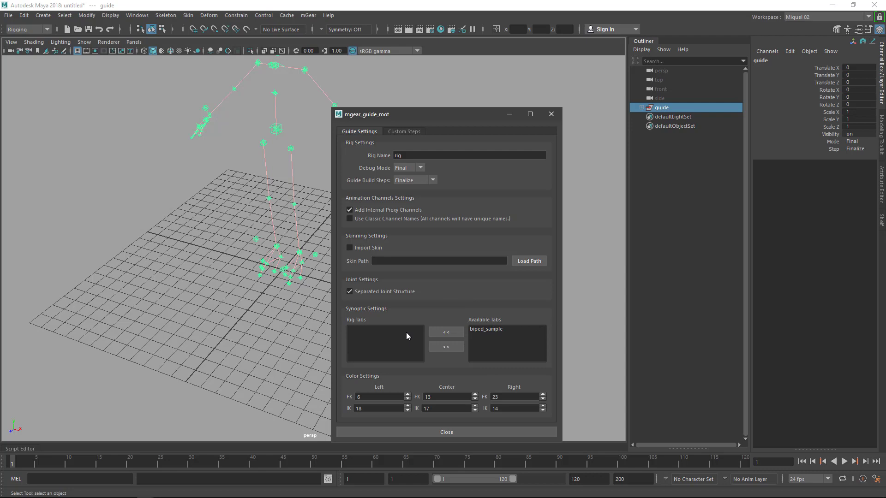
pyautogui.moveTo(478, 331)
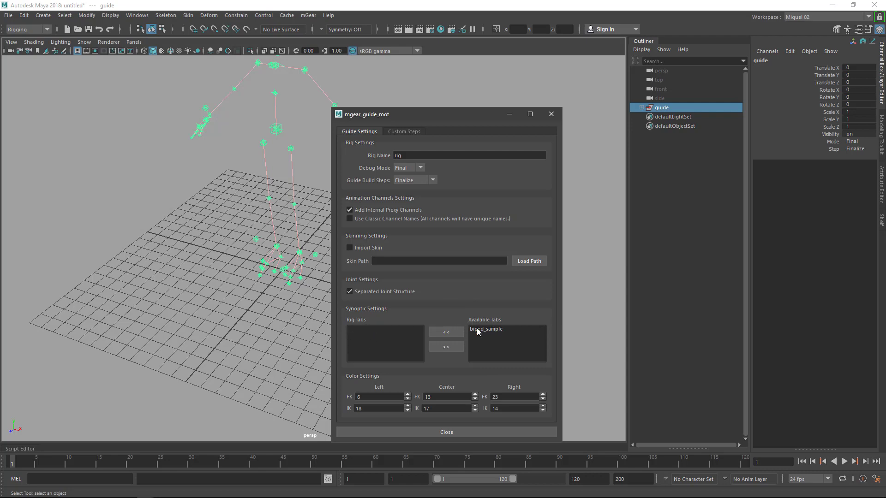
pyautogui.click(445, 332)
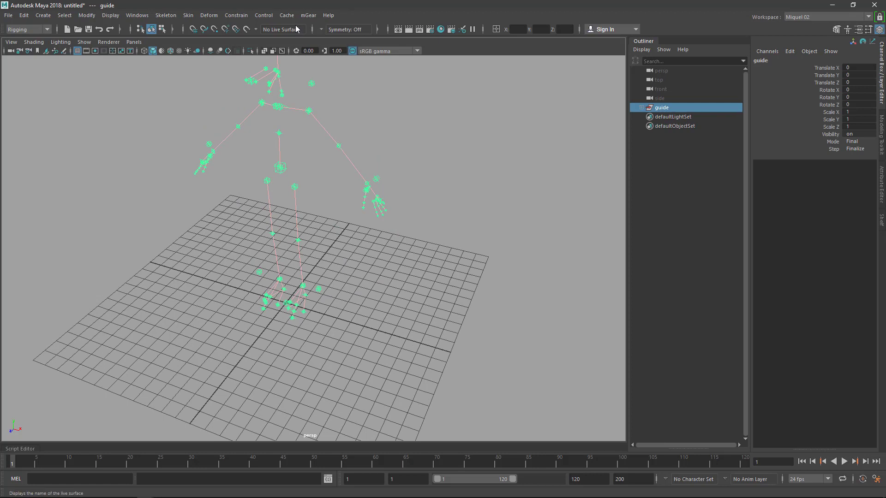
# Build the rig from the selected guide and show its synoptic panel with the biped_sample tab.
pyautogui.click(308, 14)
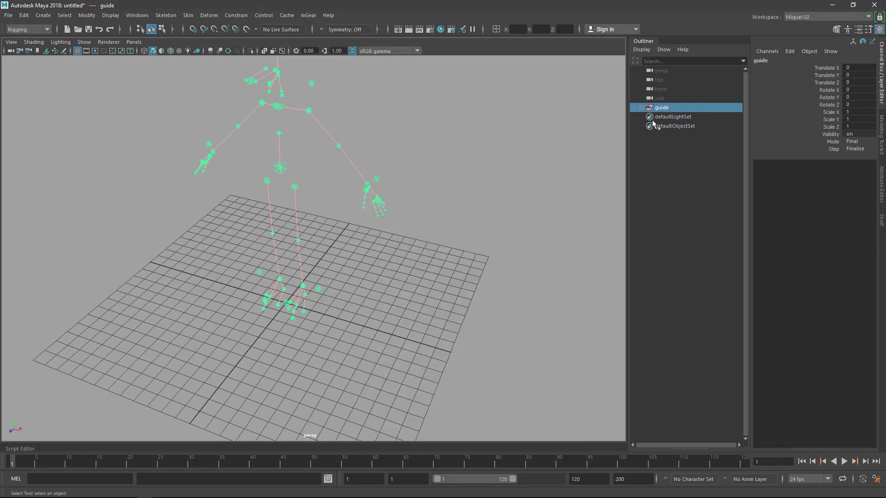
pyautogui.moveTo(411, 298)
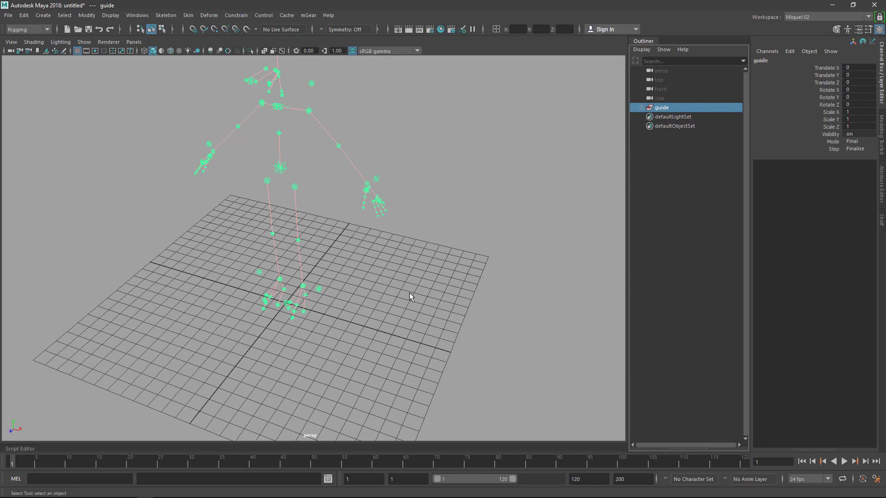
pyautogui.moveTo(351, 267)
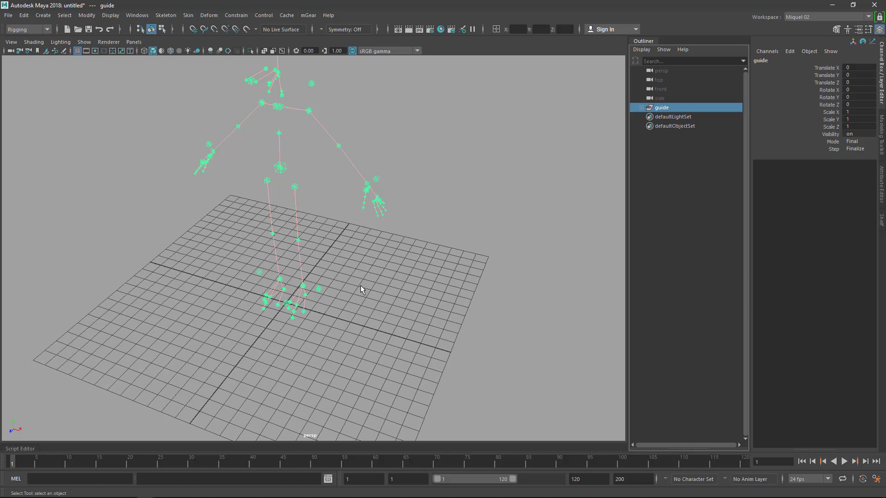
pyautogui.moveTo(354, 302)
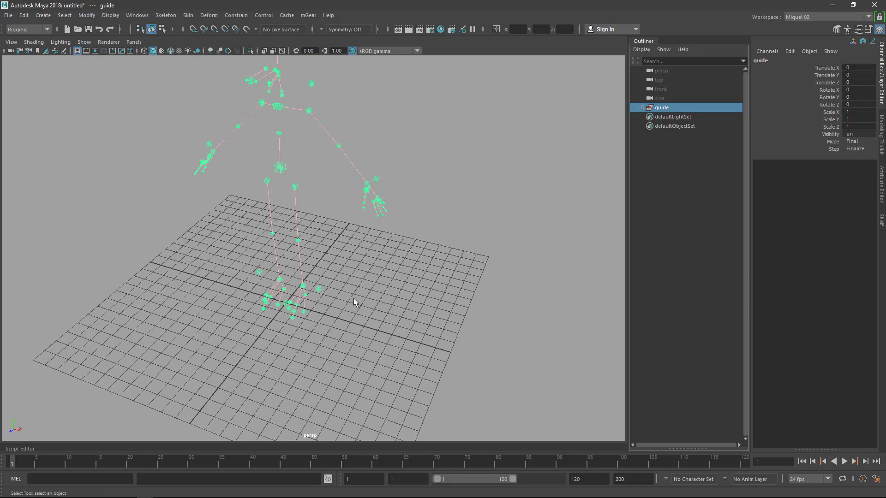
pyautogui.moveTo(331, 484)
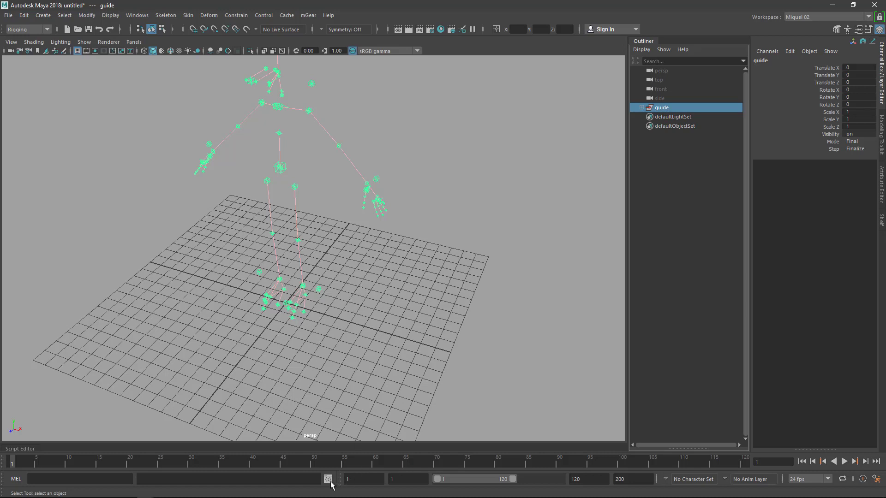
pyautogui.moveTo(391, 369)
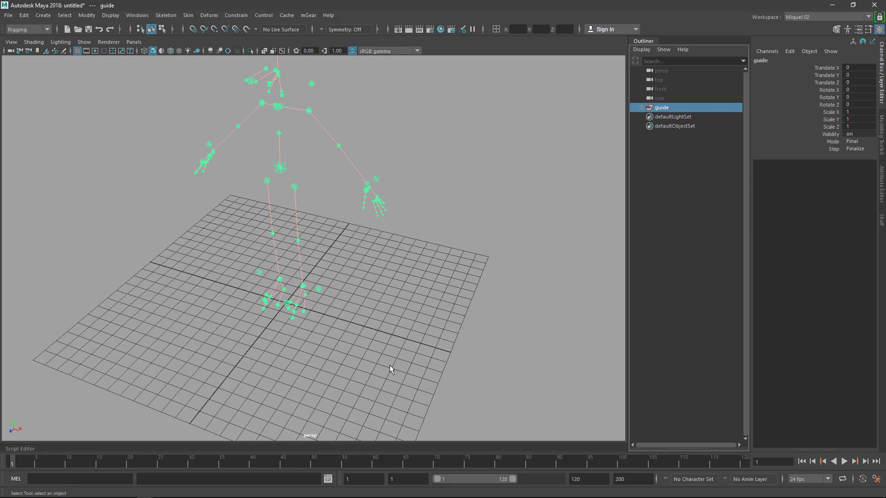
pyautogui.moveTo(303, 484)
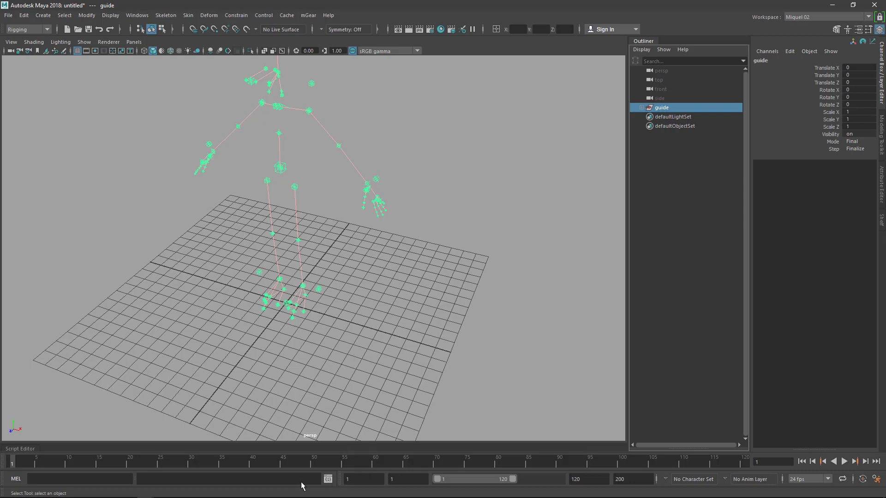
pyautogui.moveTo(64, 413)
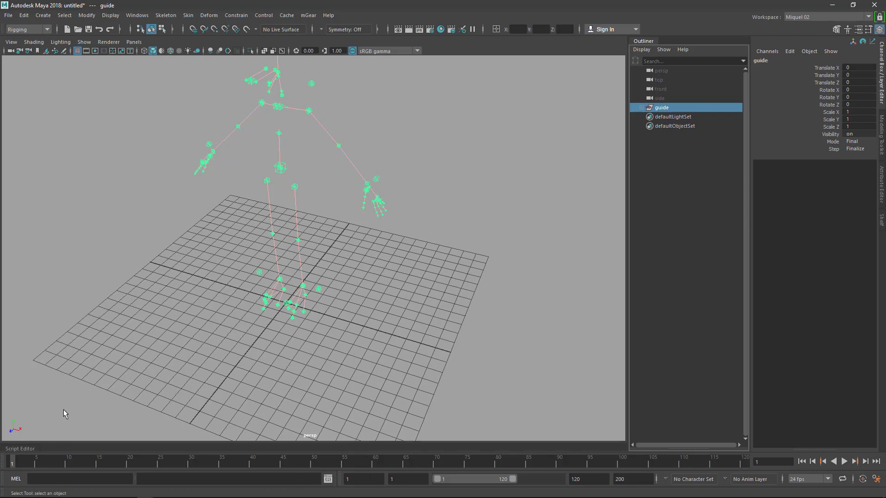
pyautogui.moveTo(398, 311)
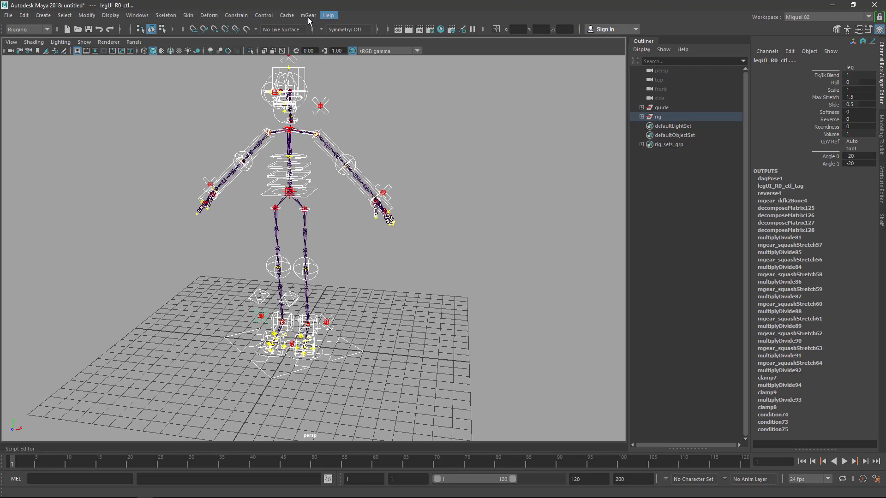
pyautogui.click(308, 15)
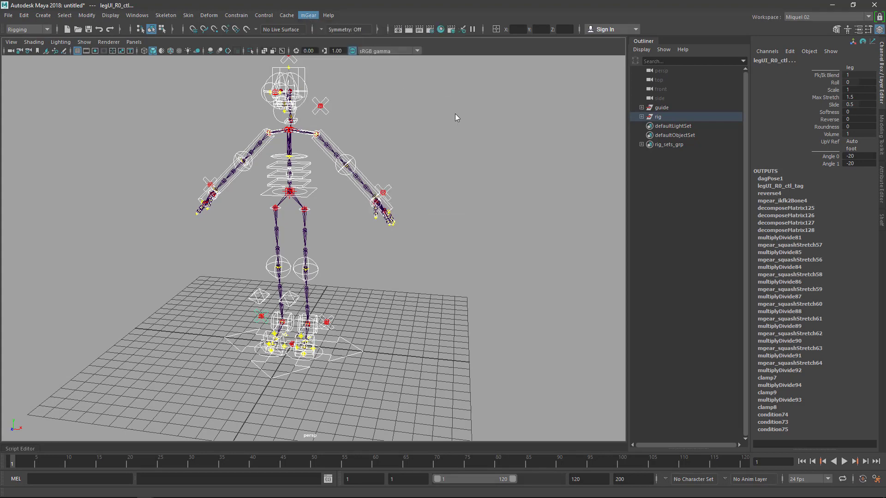
pyautogui.click(308, 16)
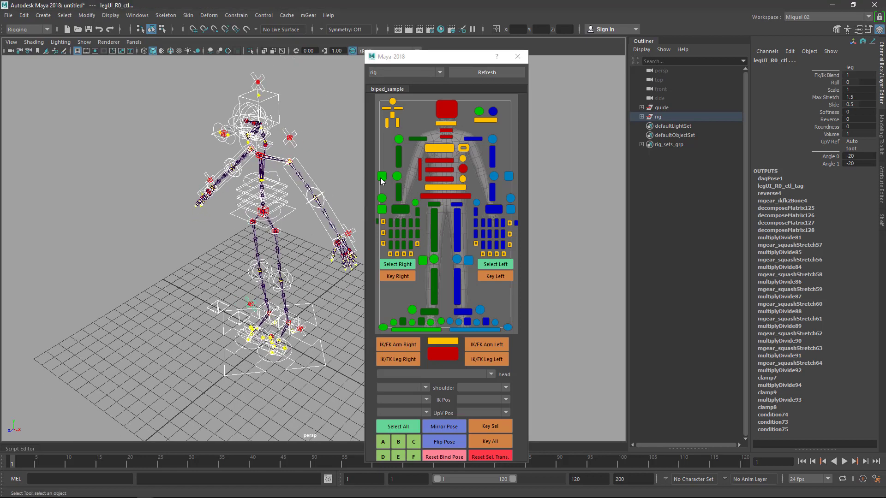
pyautogui.moveTo(383, 95)
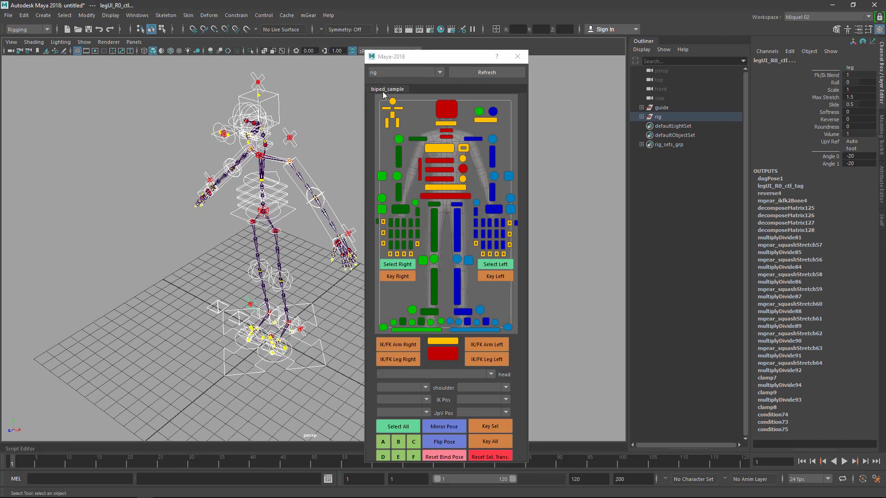
# Select a thumb control and the right leg FK control from the biped_sample synoptic.
pyautogui.click(433, 288)
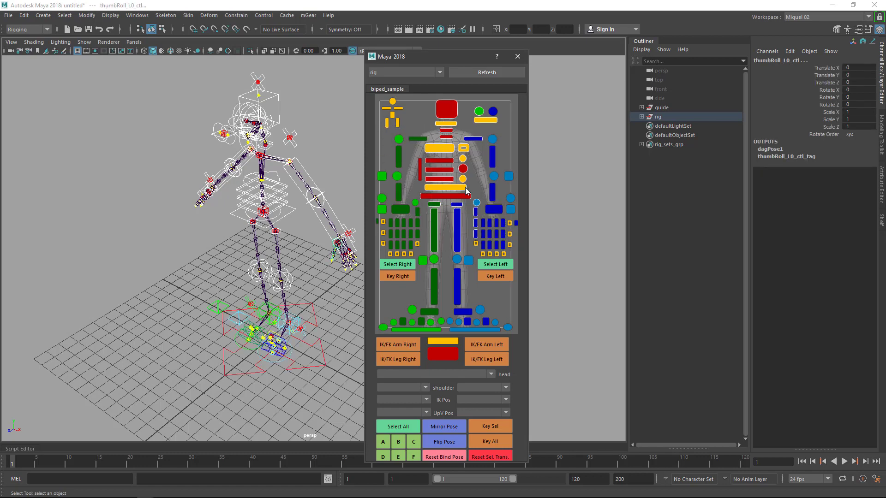
pyautogui.click(434, 229)
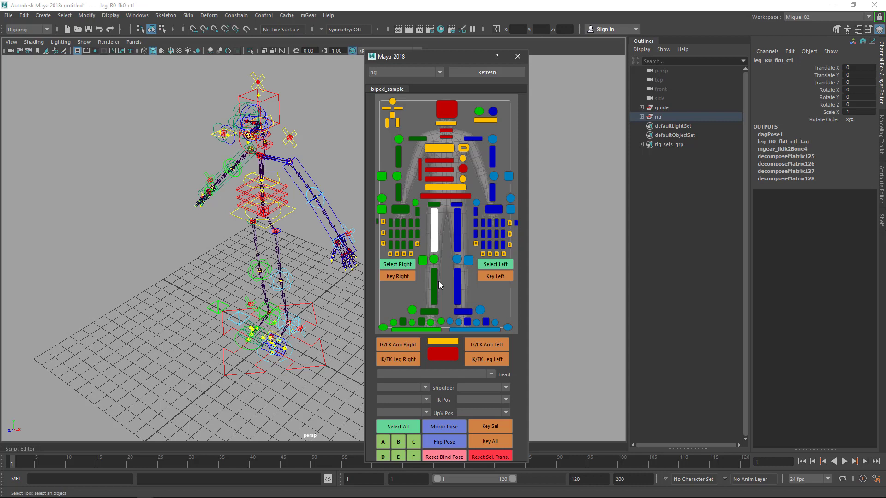